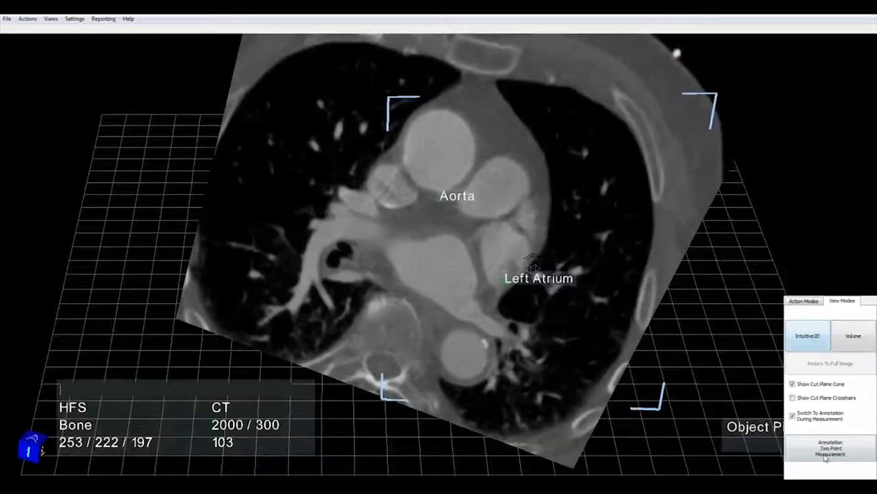
Activate Annotation Two Point Measurement mode on the axial slice labeled Aorta and Left Atrium
click(830, 448)
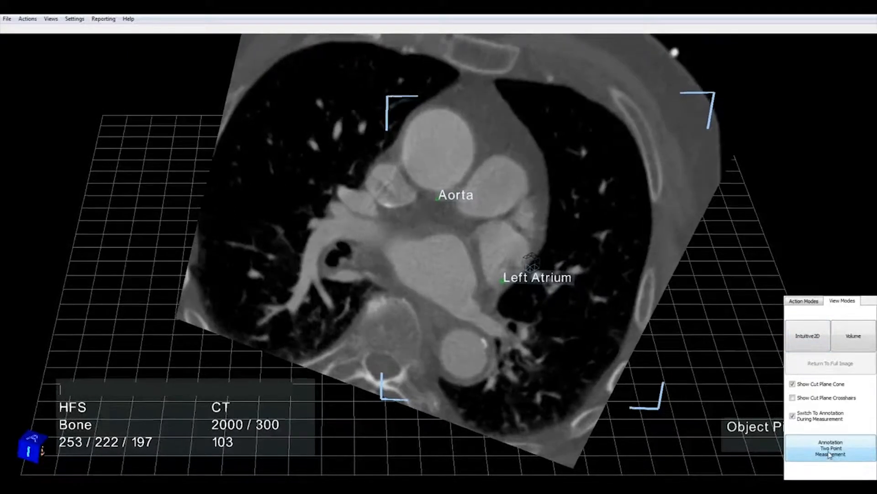